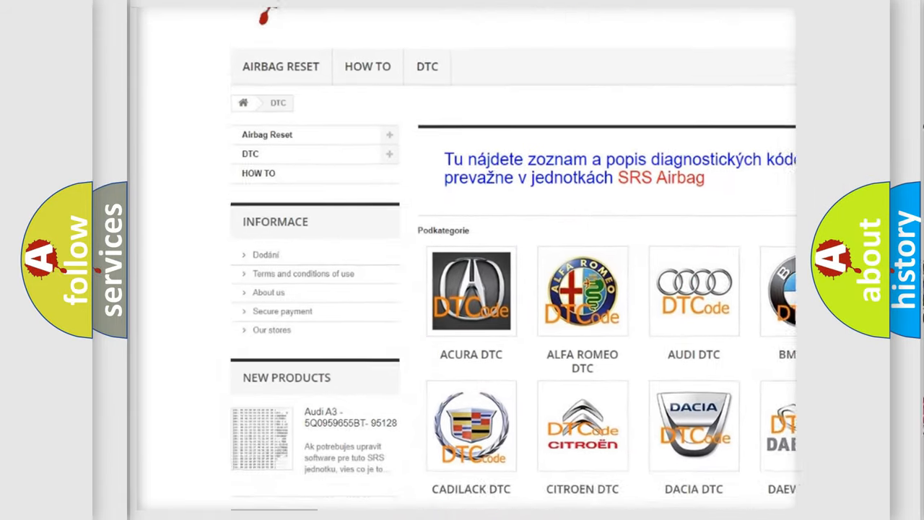
pyautogui.scroll(-3)
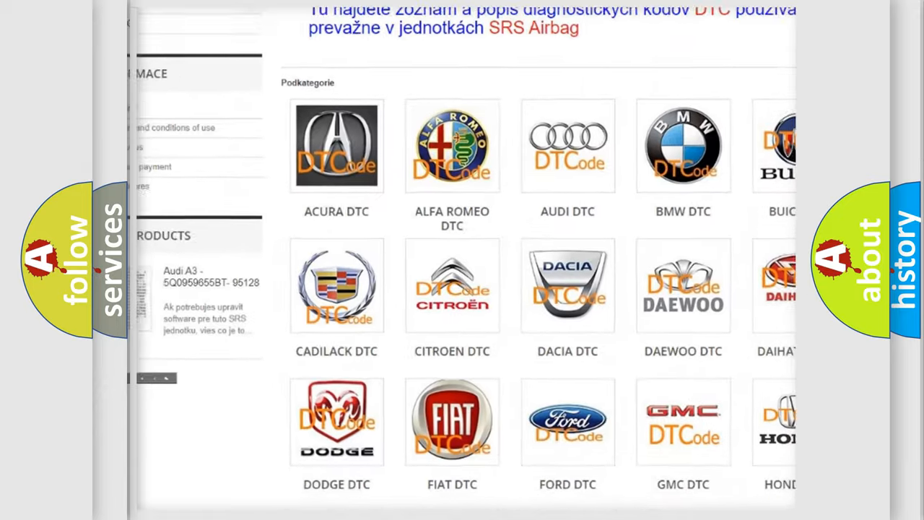